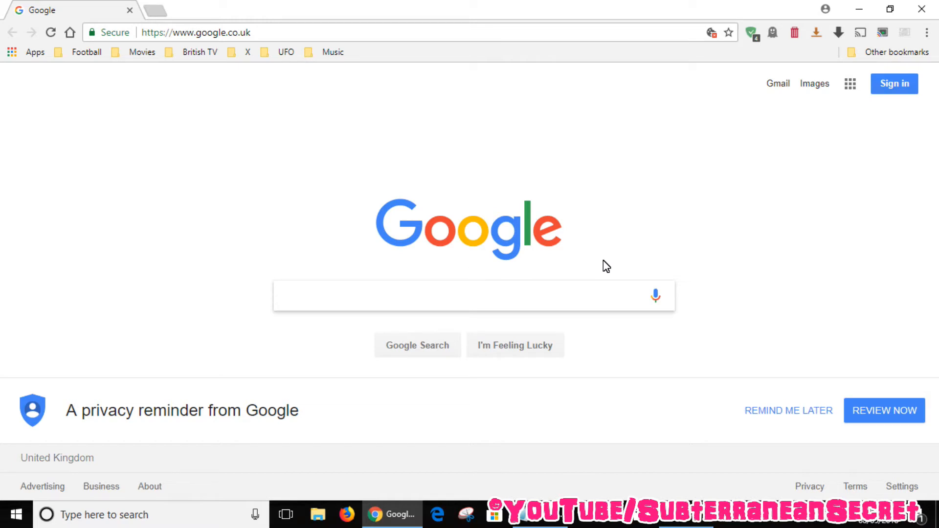
Open BBC iPlayer from the British TV bookmark and accept the cookie notice
click(419, 295)
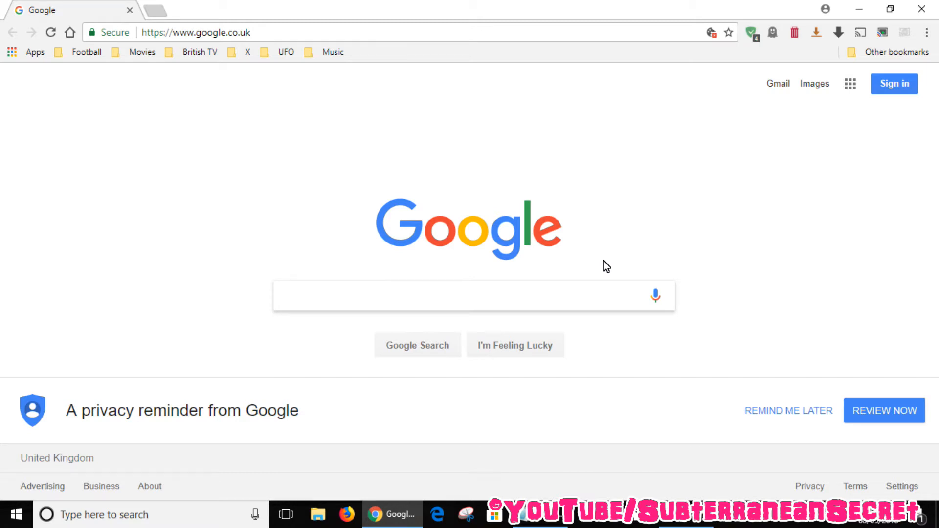
mouse_move(580, 191)
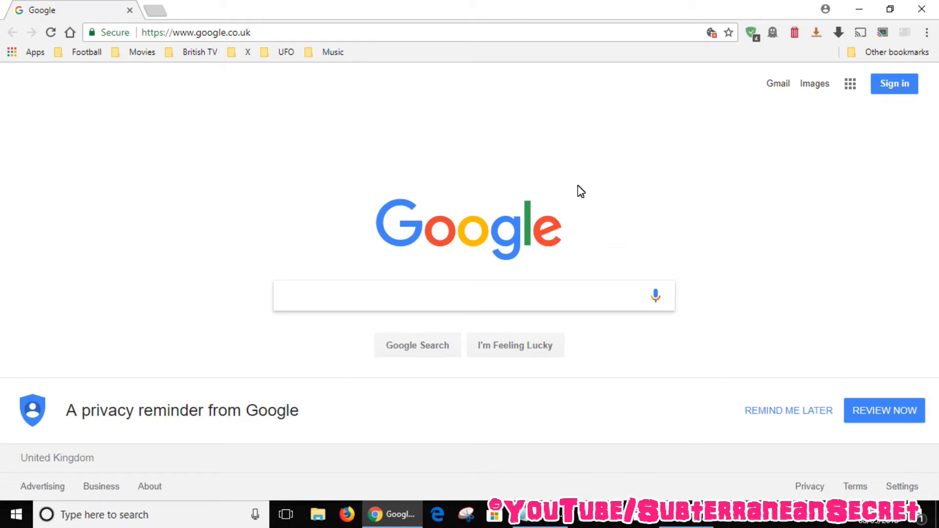
mouse_move(385, 138)
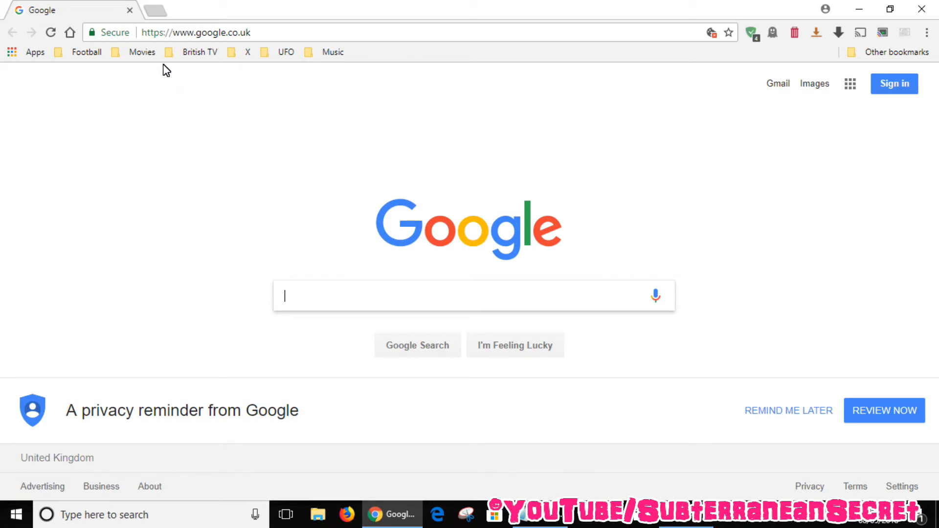
click(200, 51)
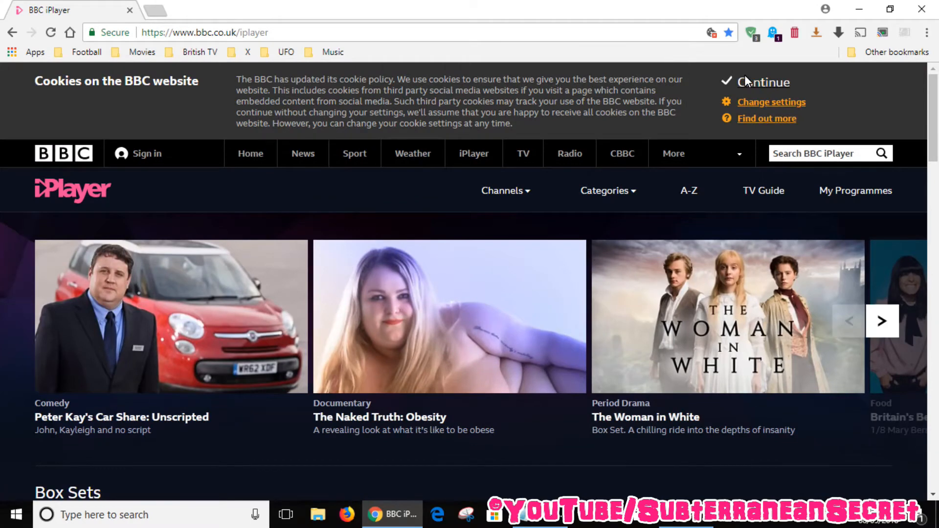
click(762, 82)
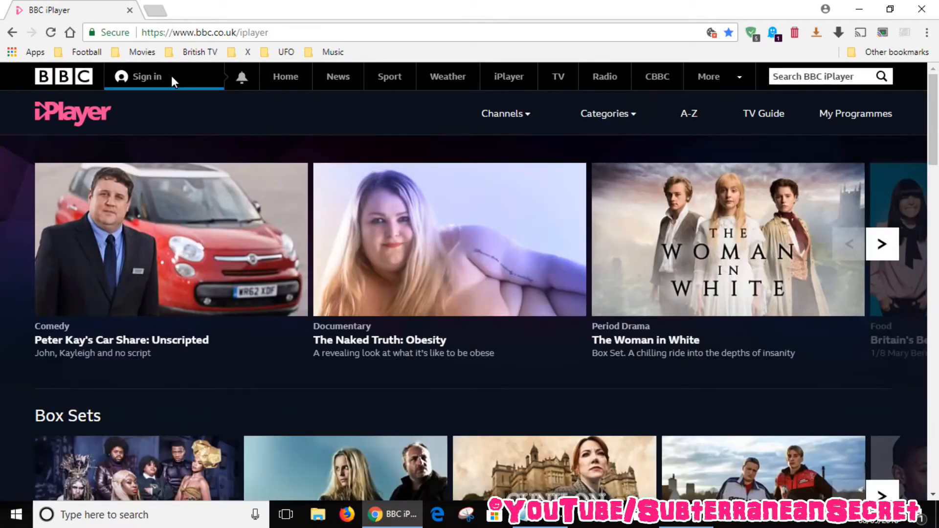
Sign in to the BBC account using the saved login details
click(146, 76)
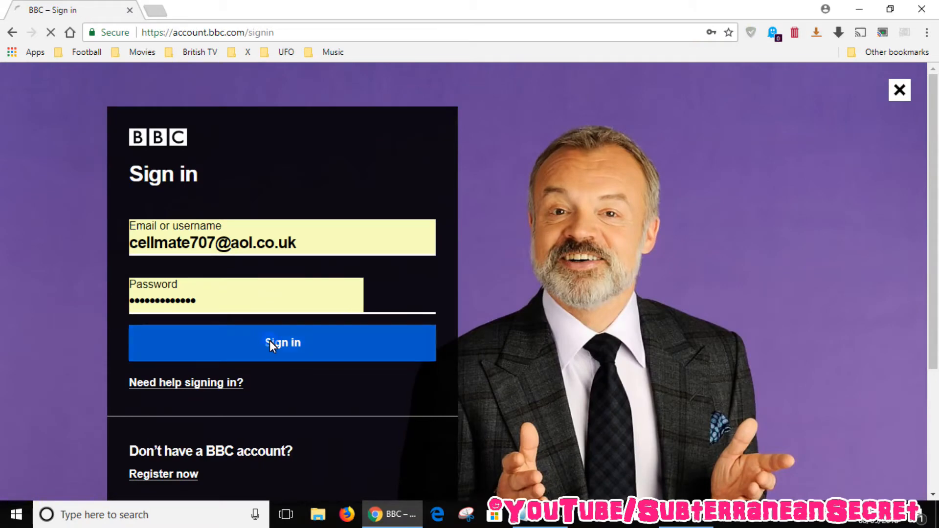
click(282, 342)
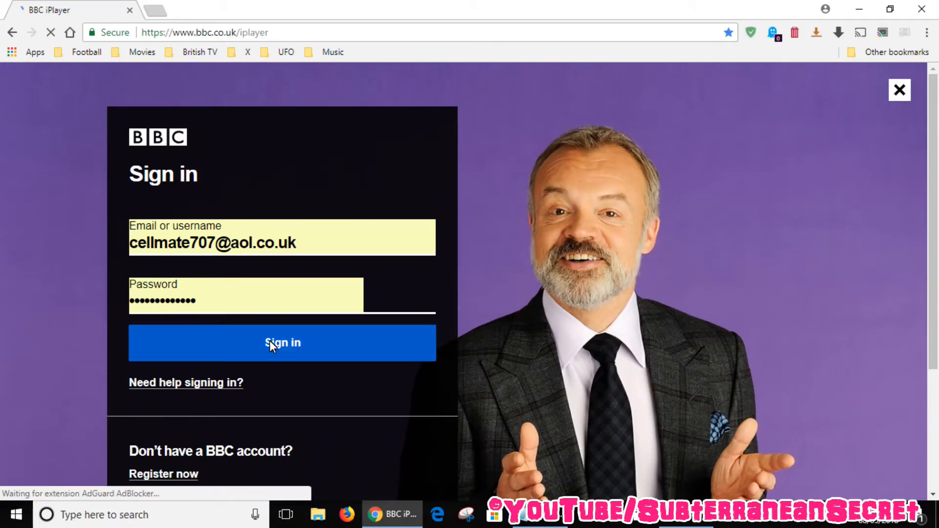
click(282, 342)
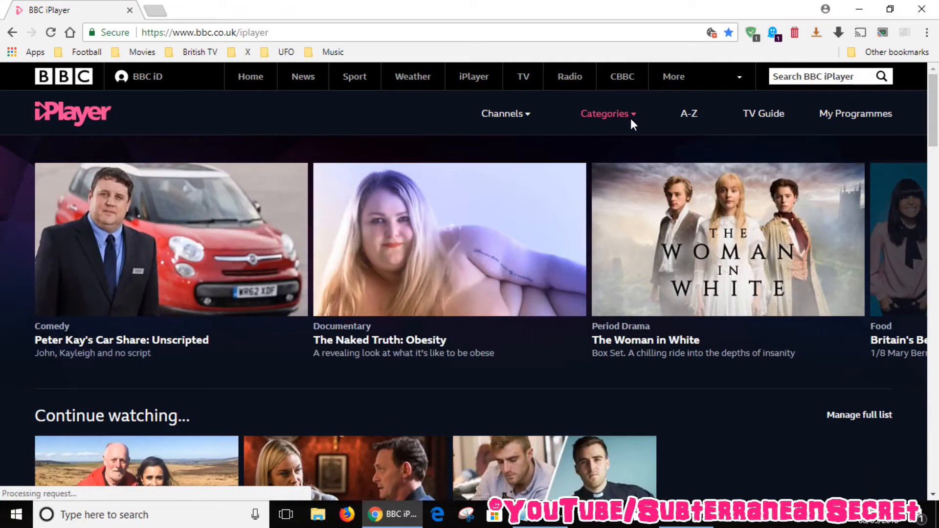
Browse the Science & Nature category and open the Countryfile Northumberland episode
click(605, 113)
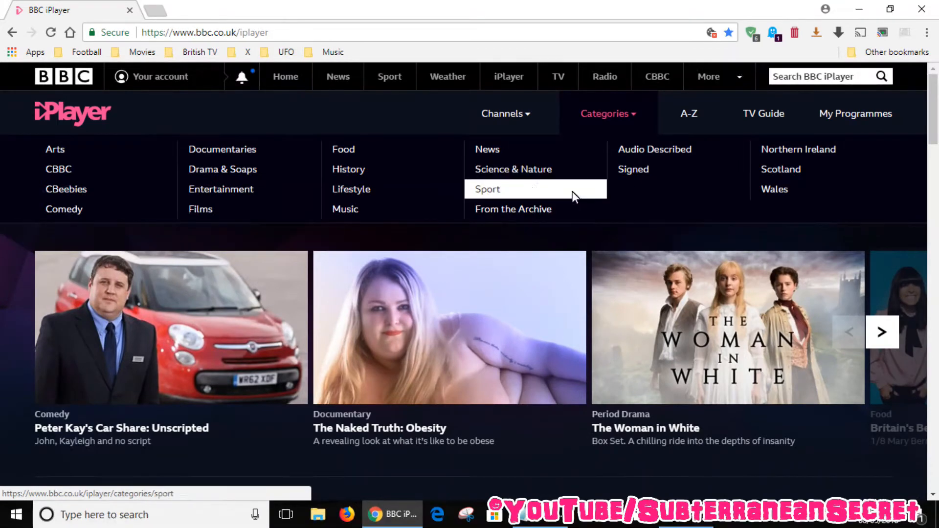
click(513, 169)
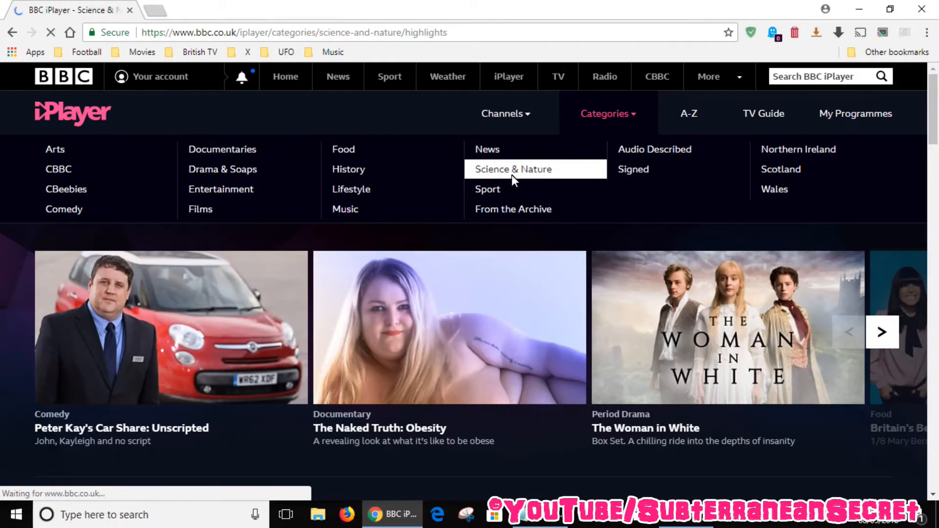
click(513, 169)
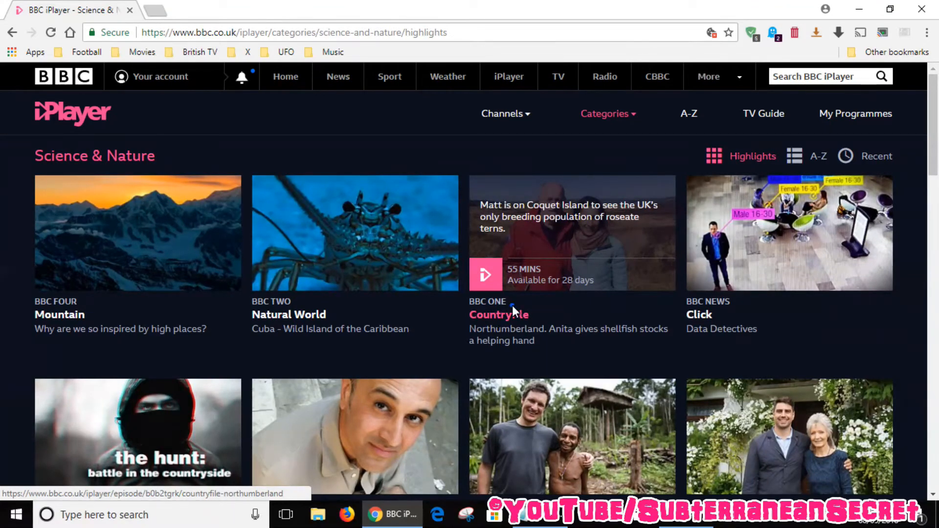
click(498, 314)
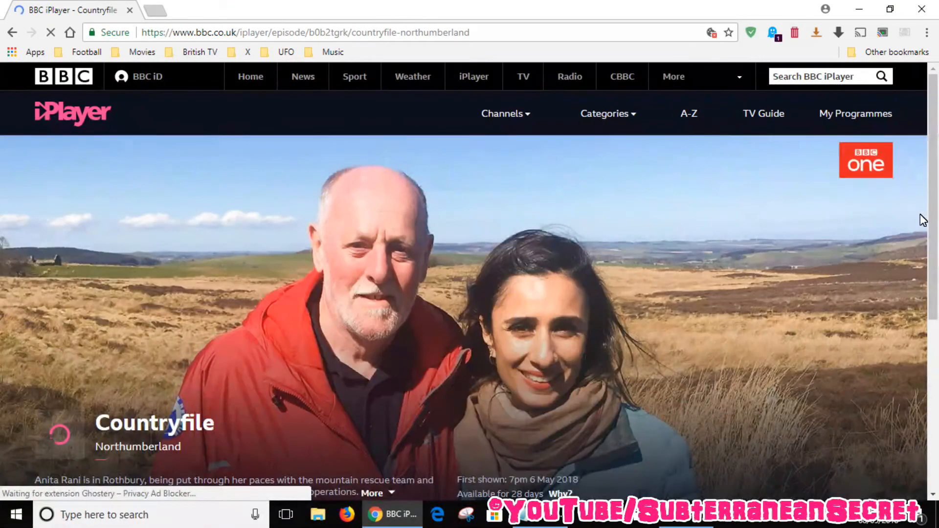
scroll(down, 3)
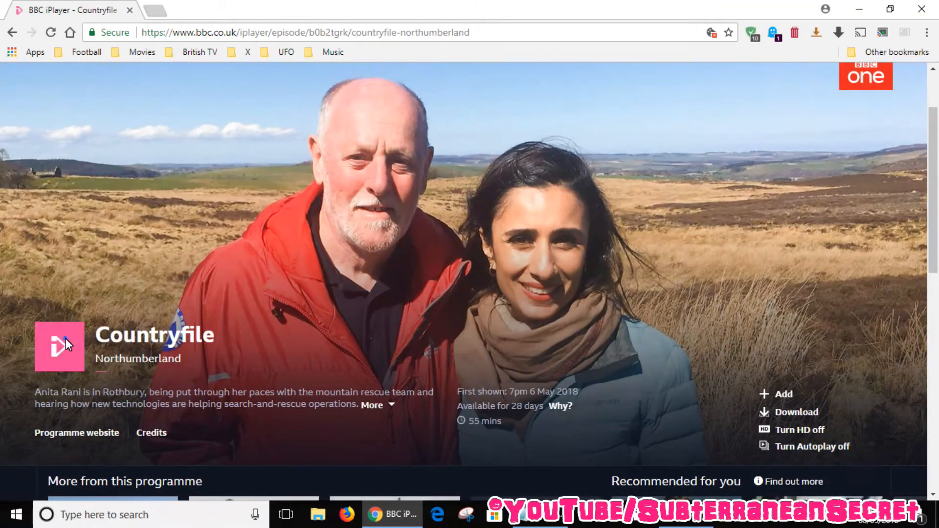
Play the Countryfile episode and bring up the player's cast-device prompt
click(59, 346)
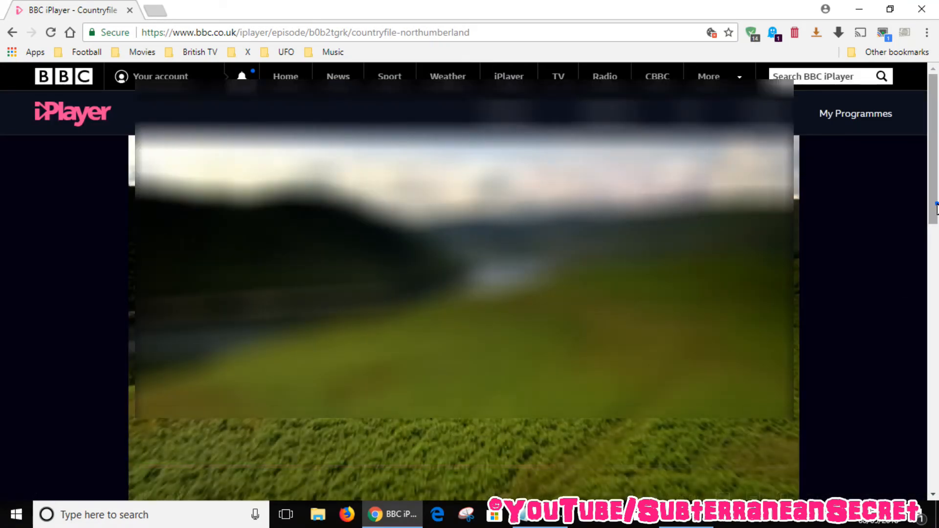
click(722, 434)
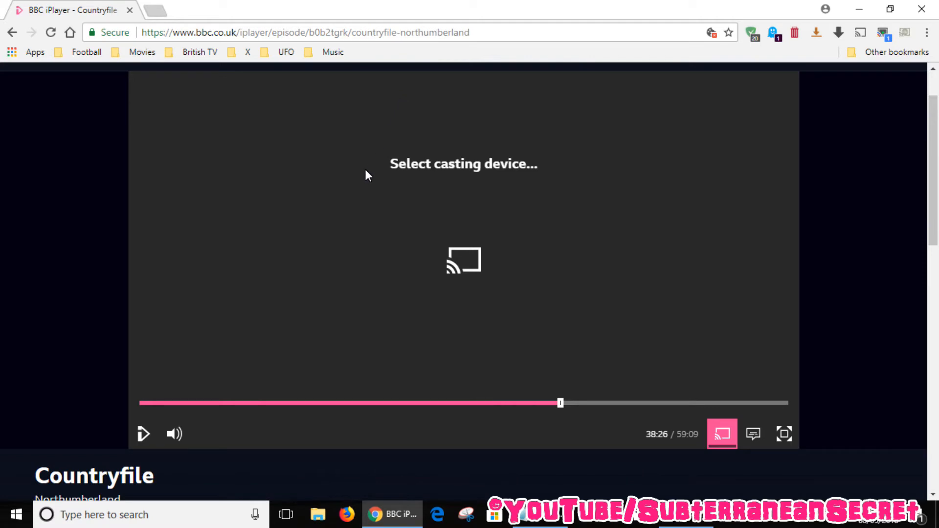
Cast Countryfile to the Bedroom device and start playback at 38:27
click(464, 260)
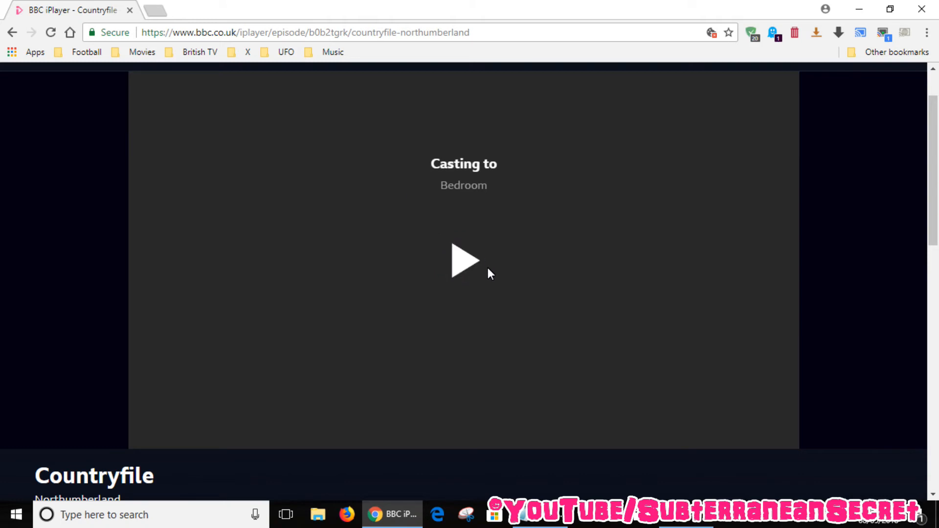
mouse_move(466, 199)
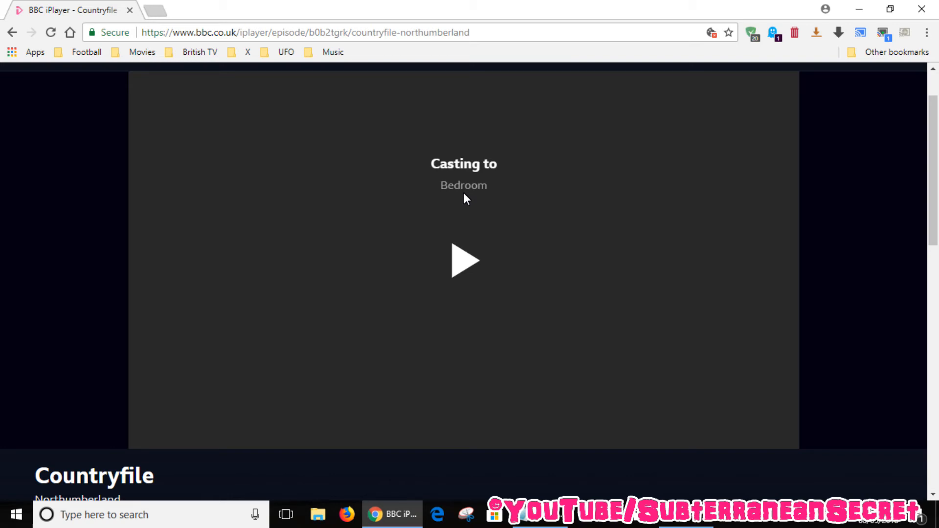
click(464, 261)
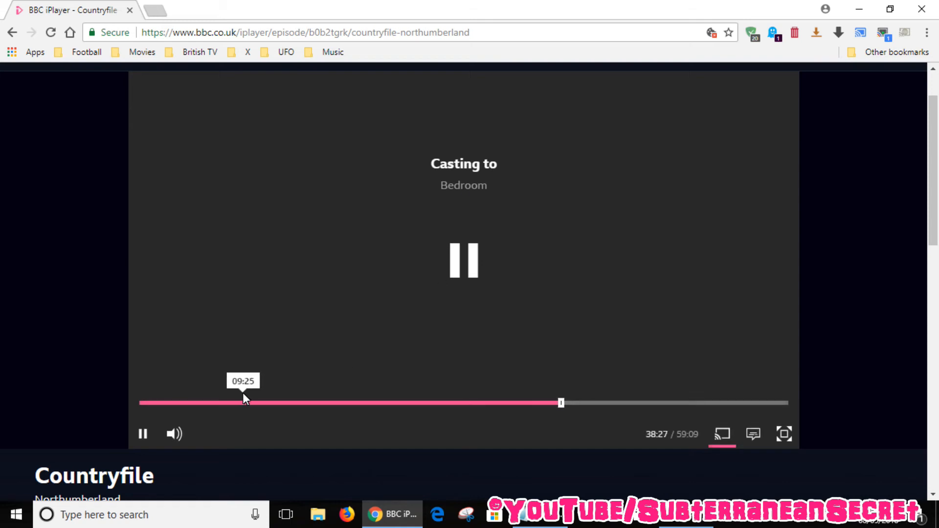
mouse_move(275, 407)
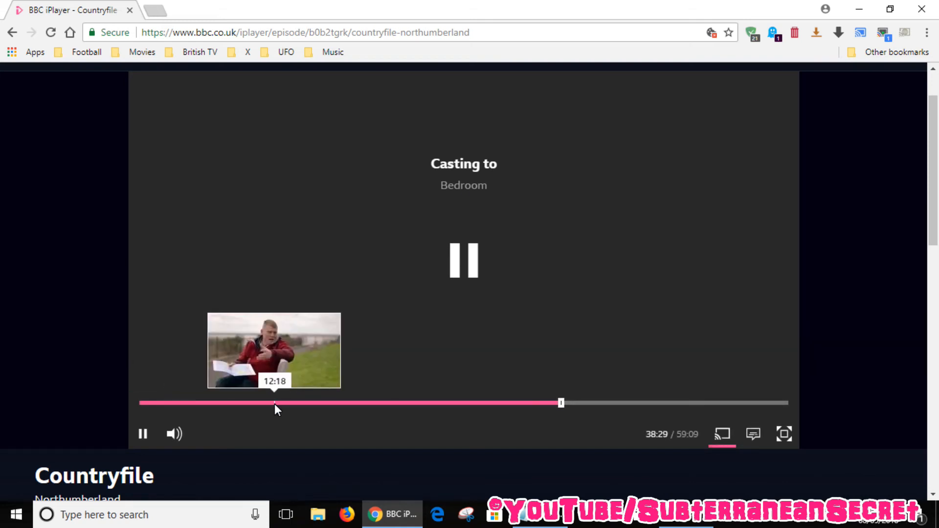
mouse_move(603, 103)
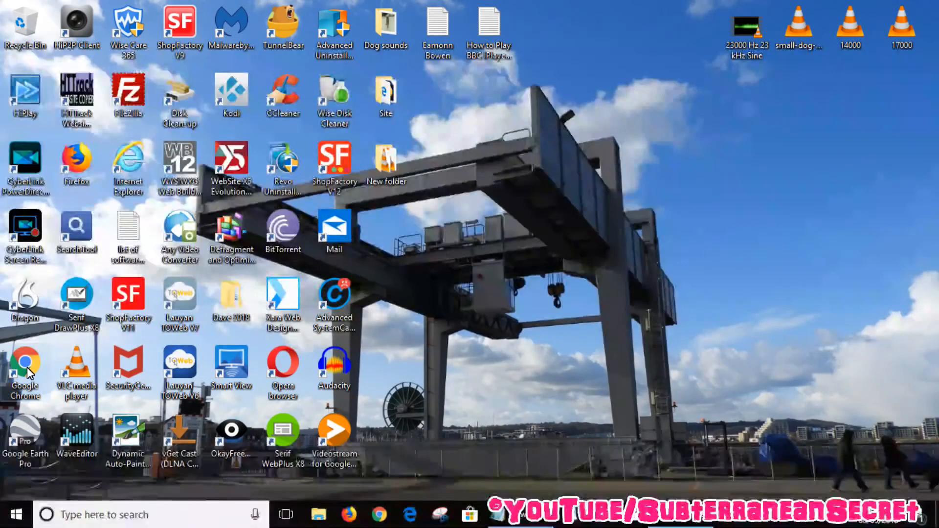
Relaunch Chrome on the Google home page and open its Cast panel
double_click(25, 365)
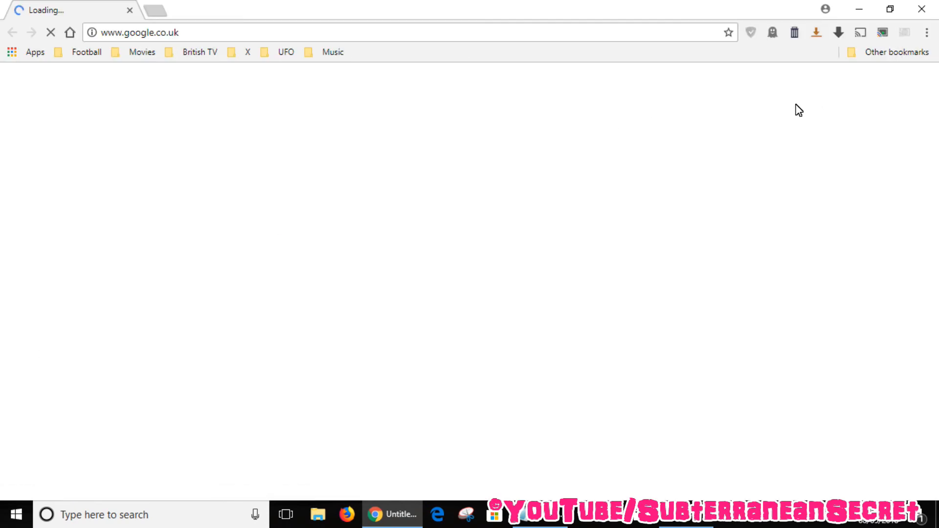
mouse_move(927, 33)
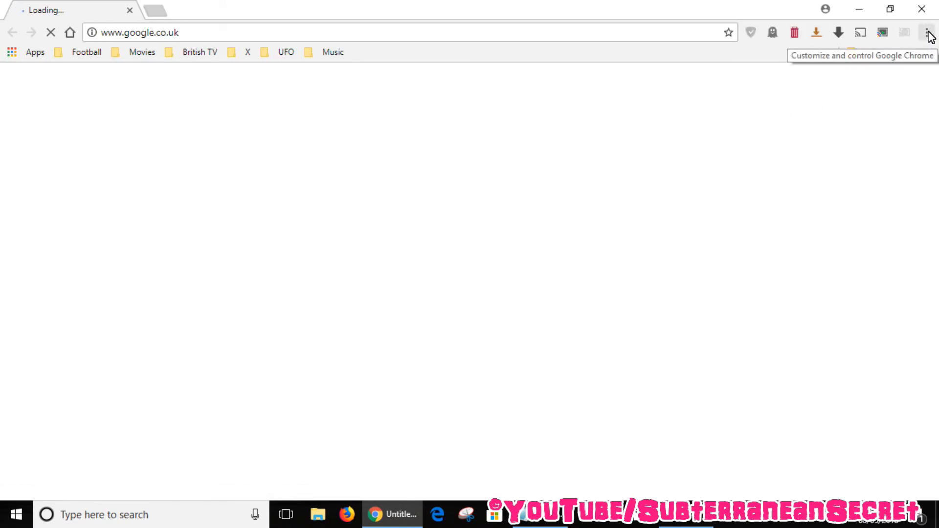
click(926, 32)
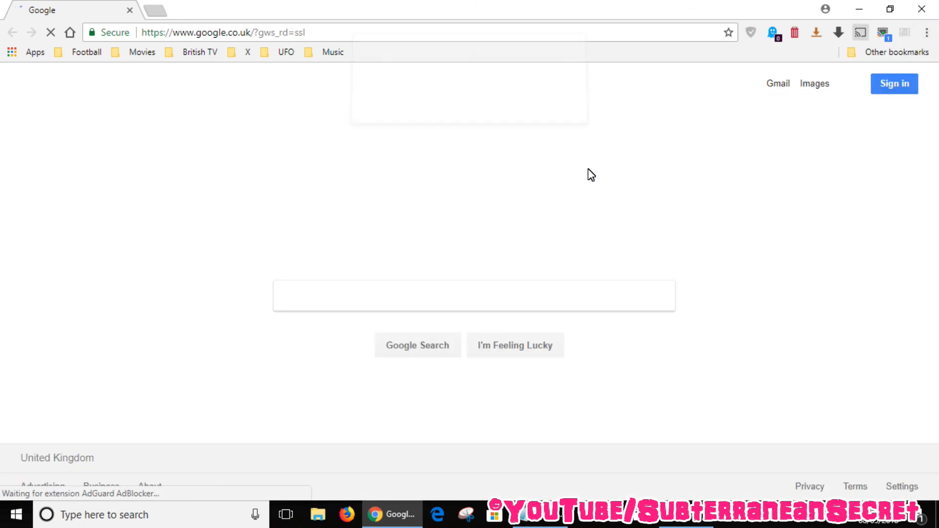
click(860, 32)
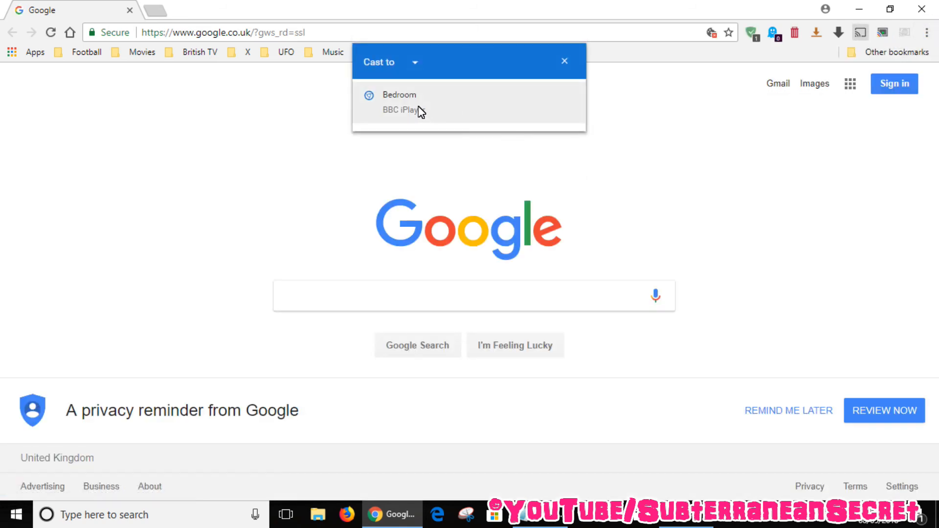
Rewind the Bedroom cast of Countryfile to about 7:20 and resume playback
click(399, 94)
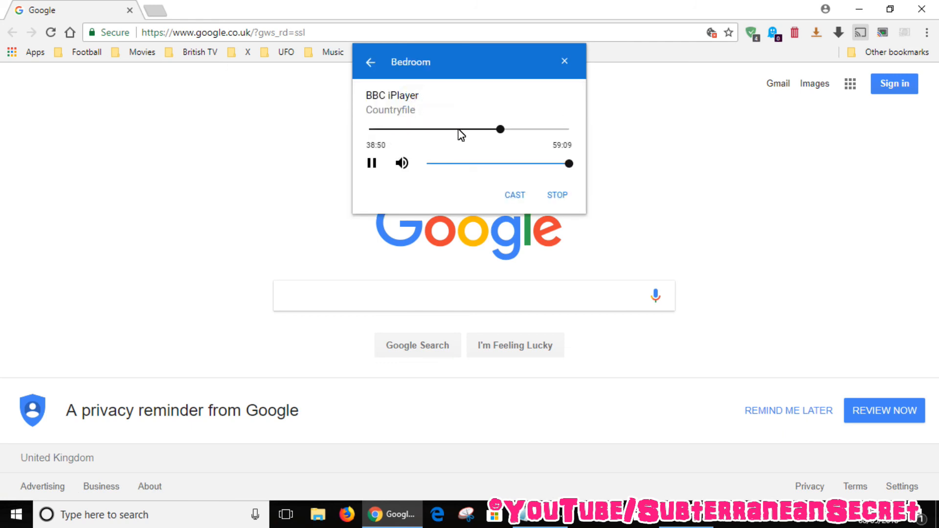
mouse_move(484, 129)
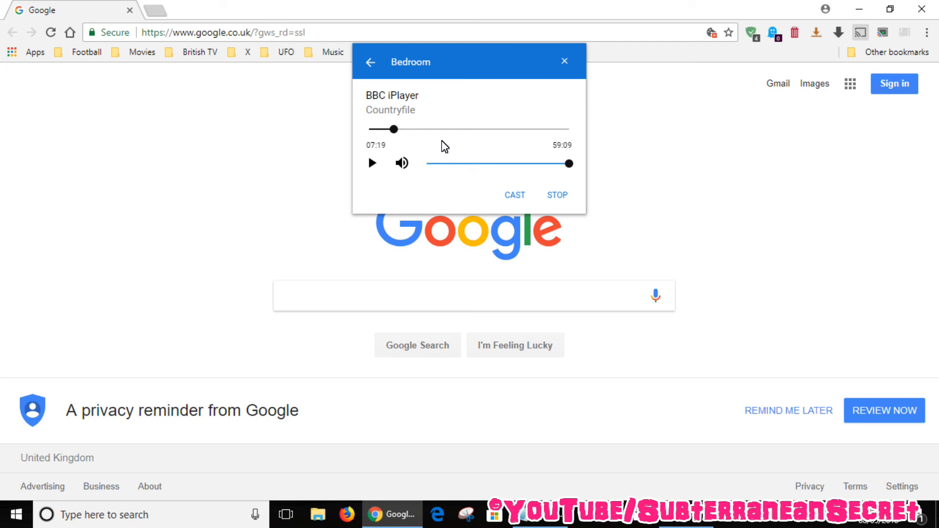
click(371, 163)
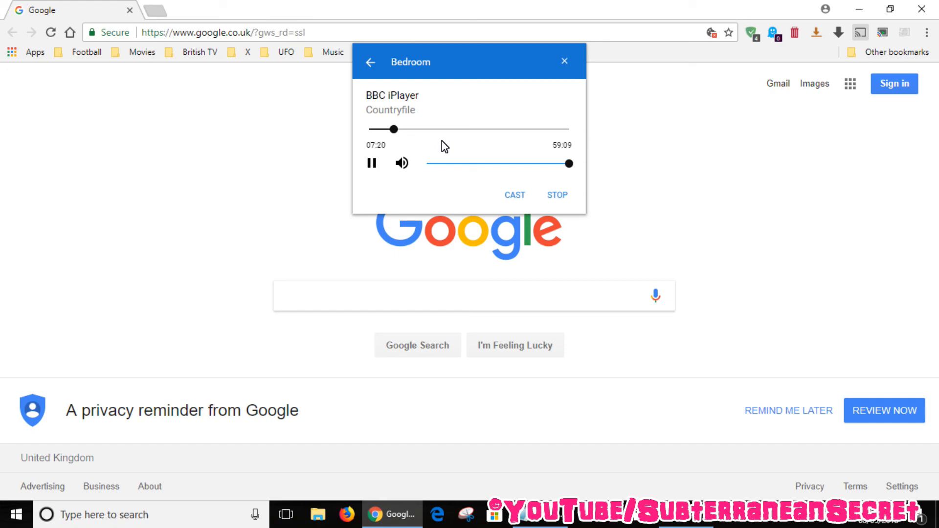